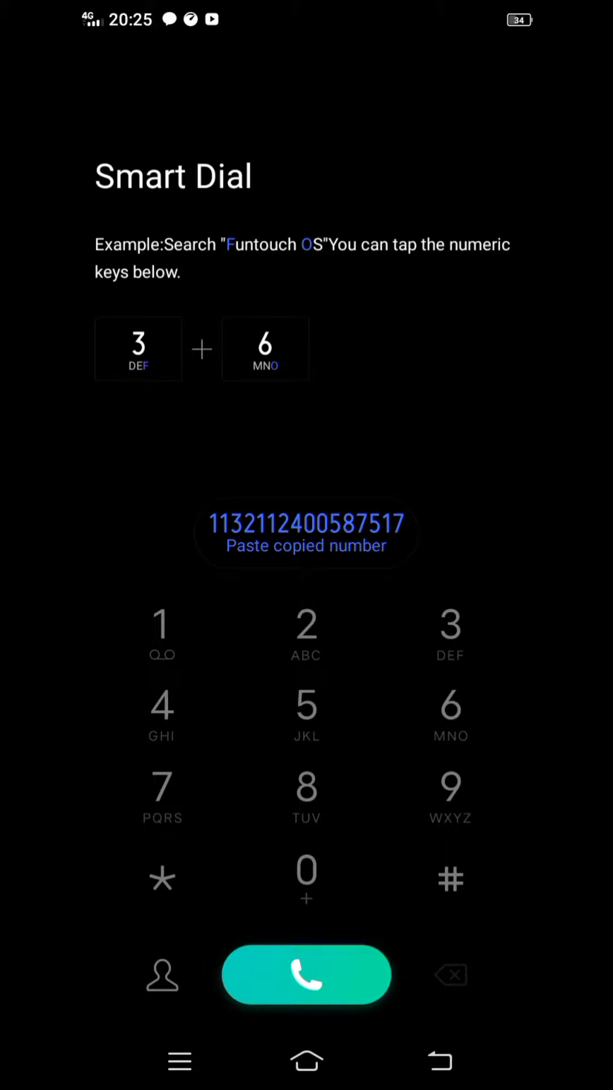
- Dial the Globe USSD service code *143#
text(*143#)
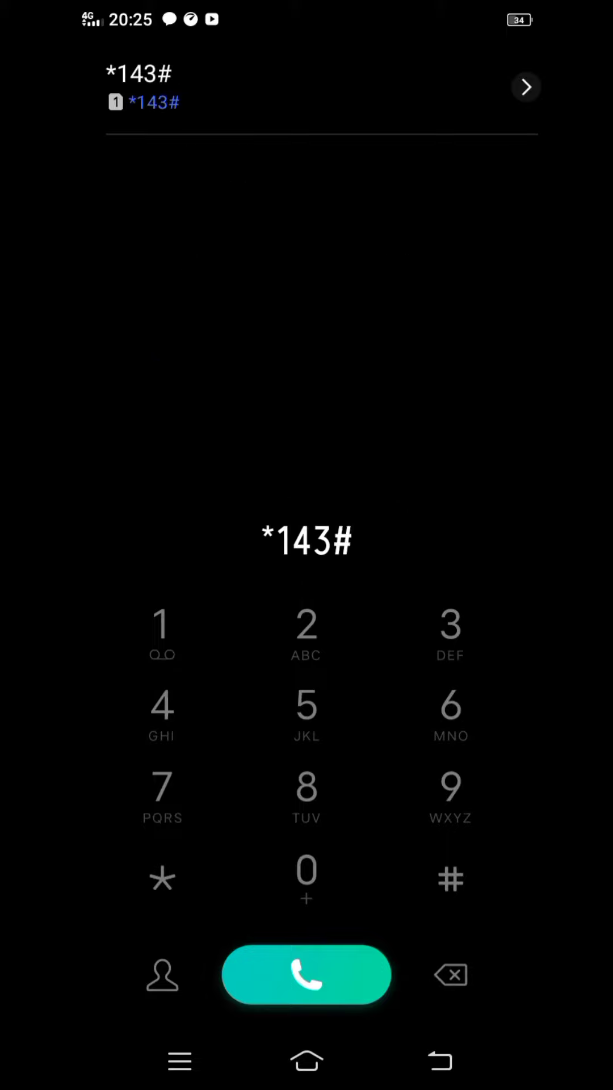
click(306, 975)
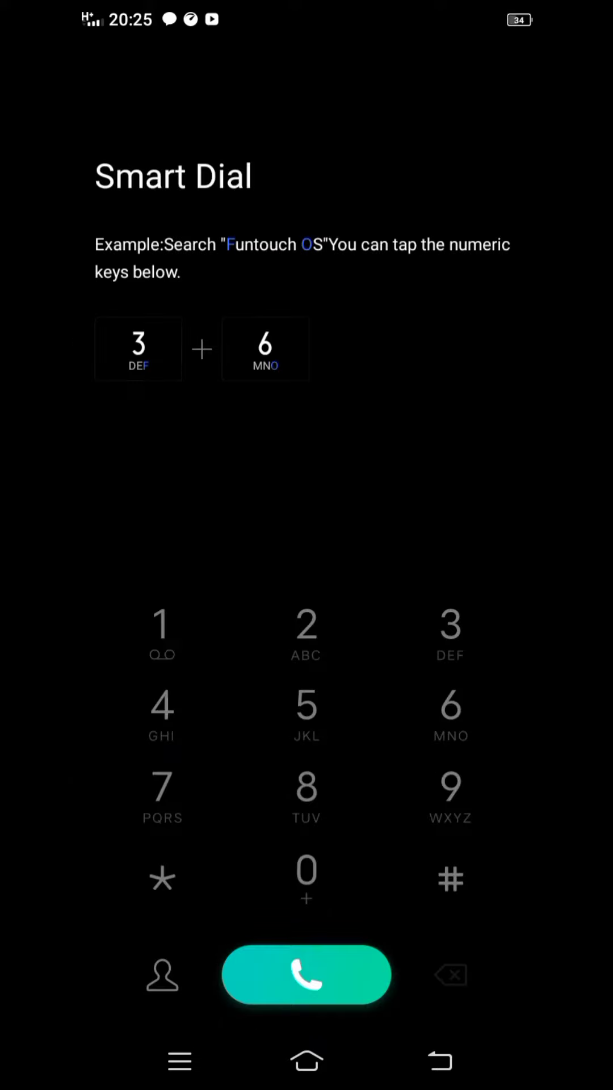
- Choose Share Promo, then Send to Globe Prepaid Number in the USSD menu
click(306, 973)
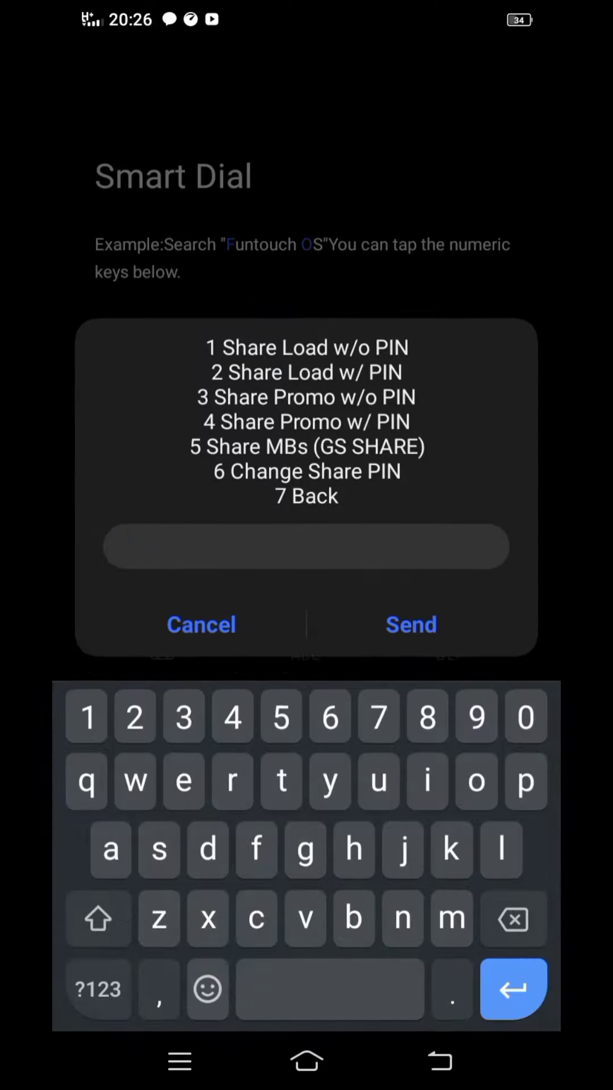
click(201, 624)
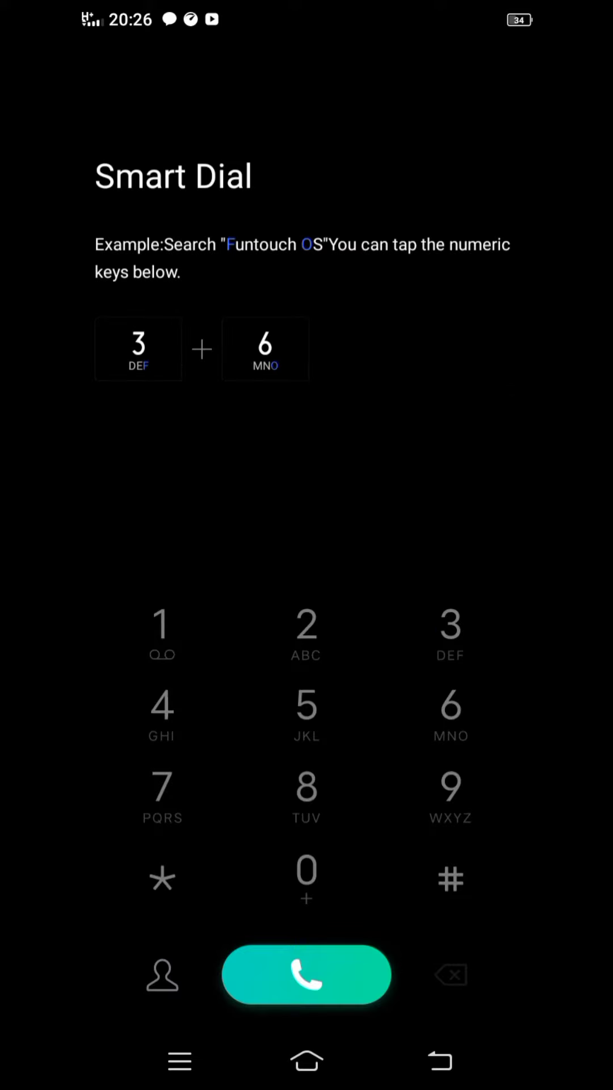
click(306, 974)
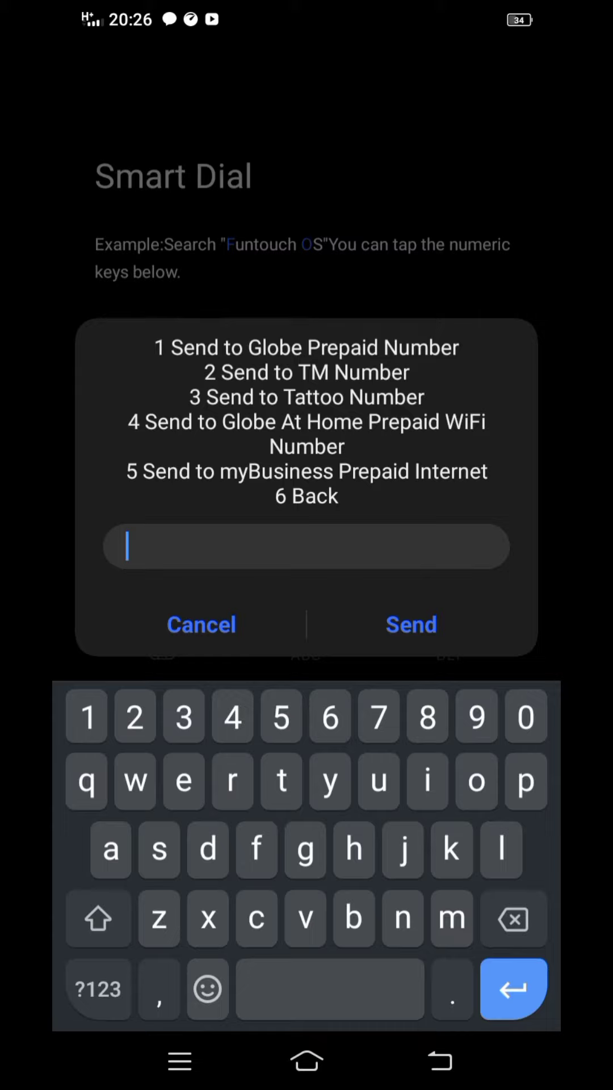
click(202, 624)
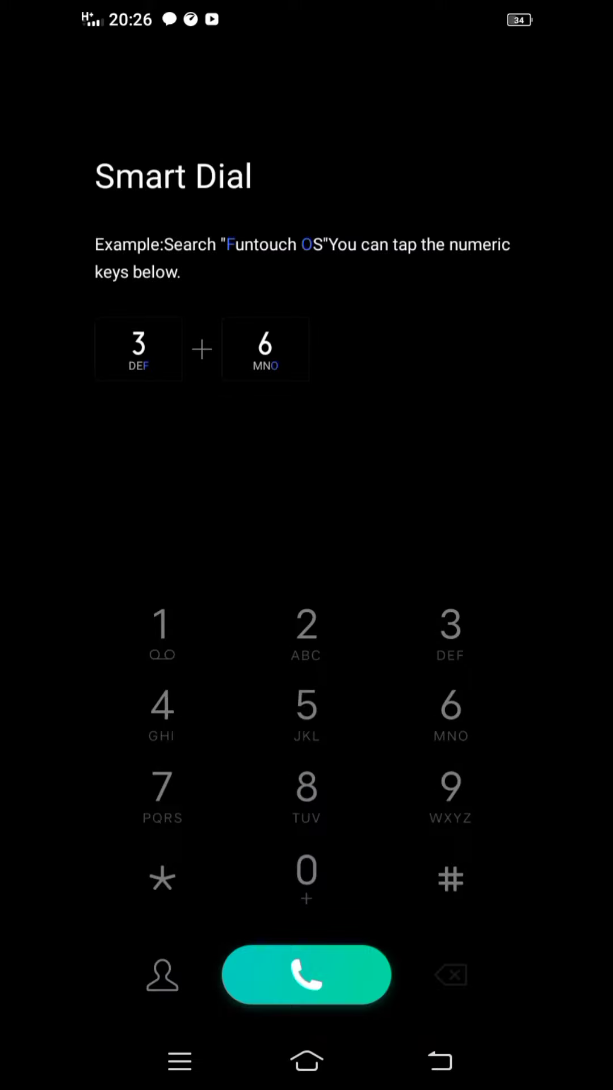
- Pick the FB10 promo and choose 1 to register the 1GB Facebook promo
click(307, 975)
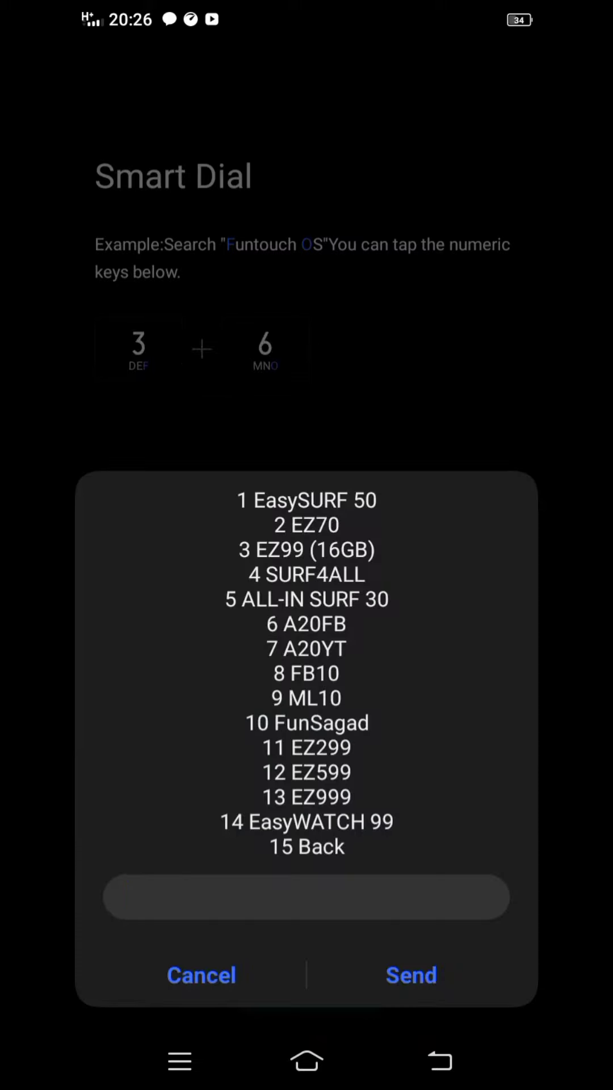
click(306, 897)
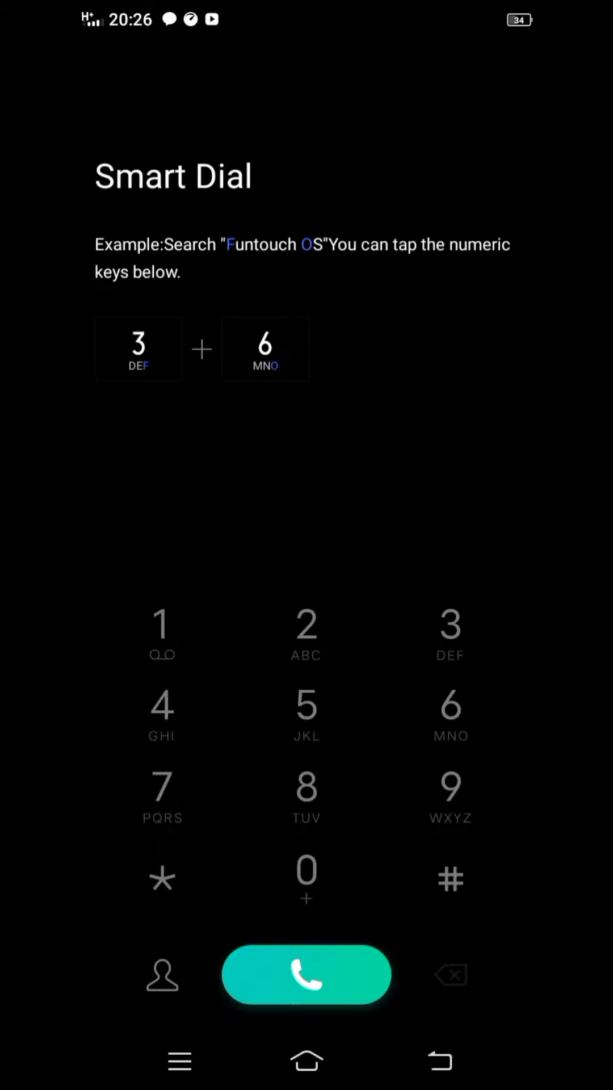
click(307, 975)
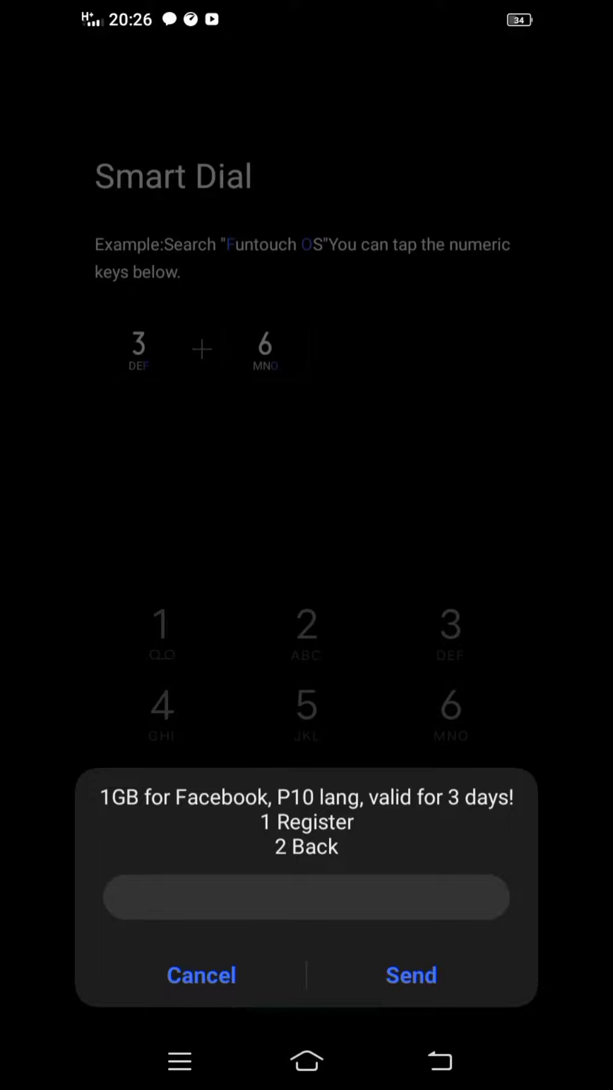
click(202, 975)
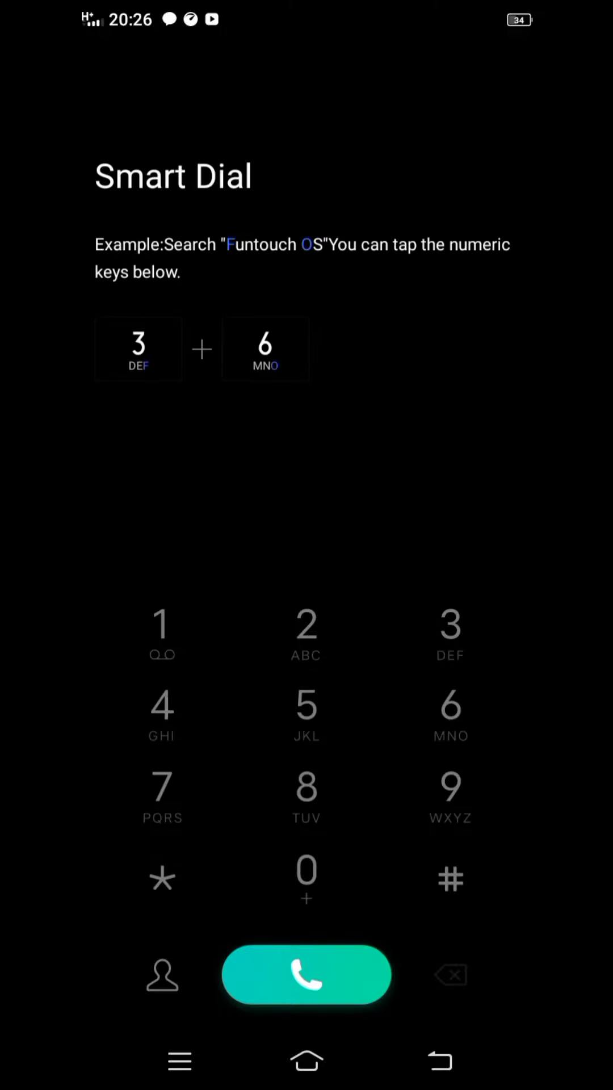
click(307, 974)
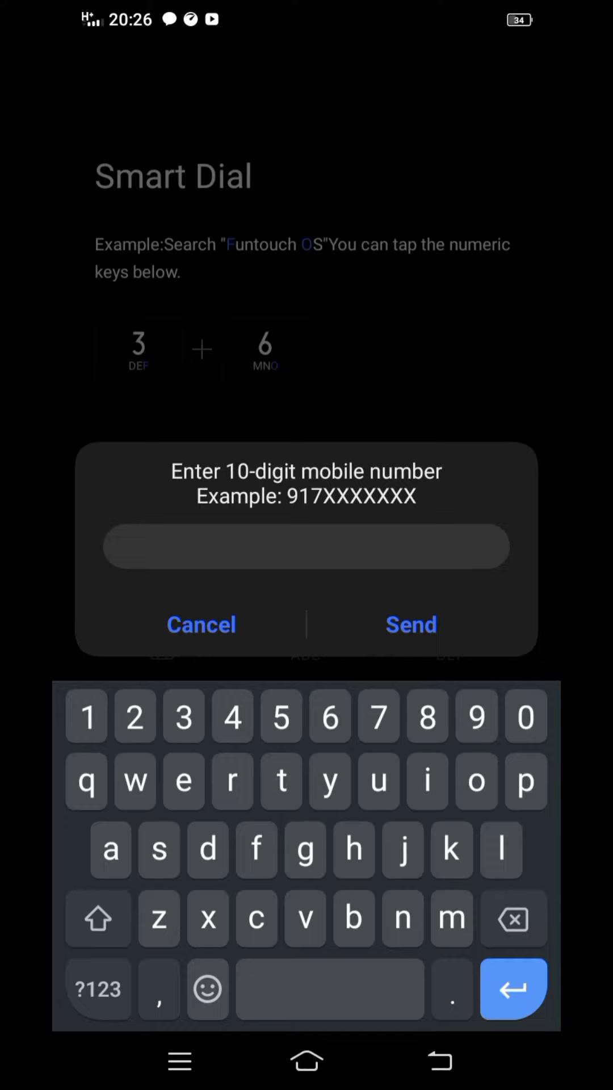
- Enter the recipient's mobile number digits into the USSD prompt
text(997)
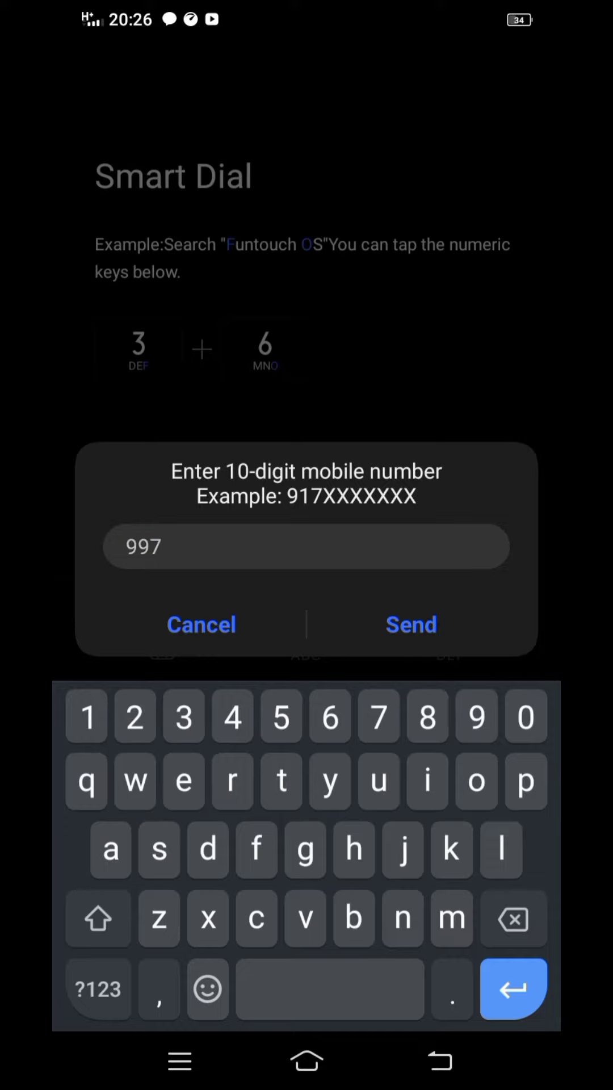
text(771)
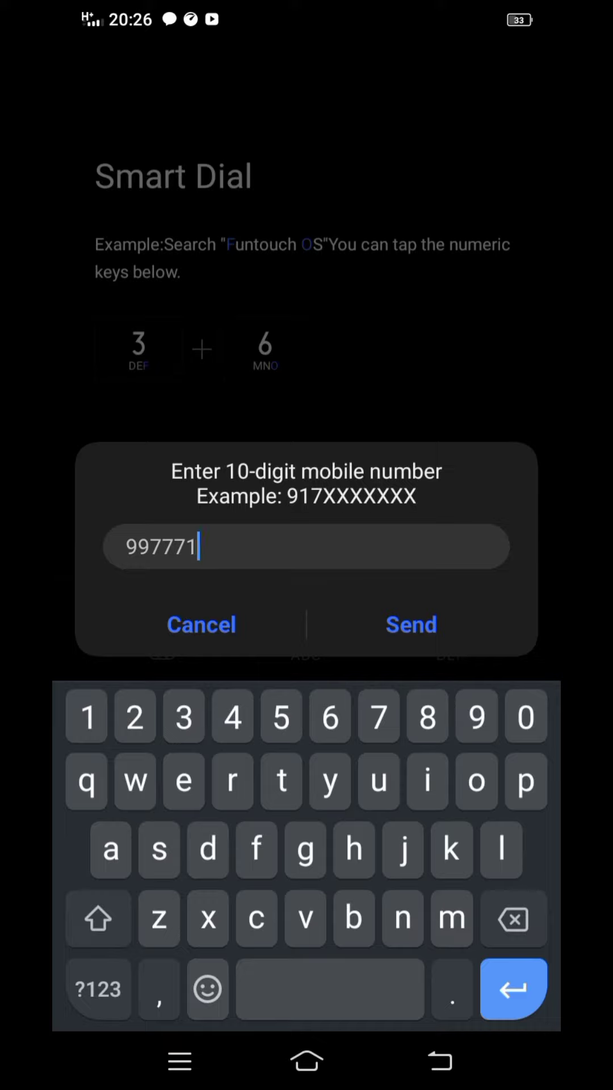
text(01)
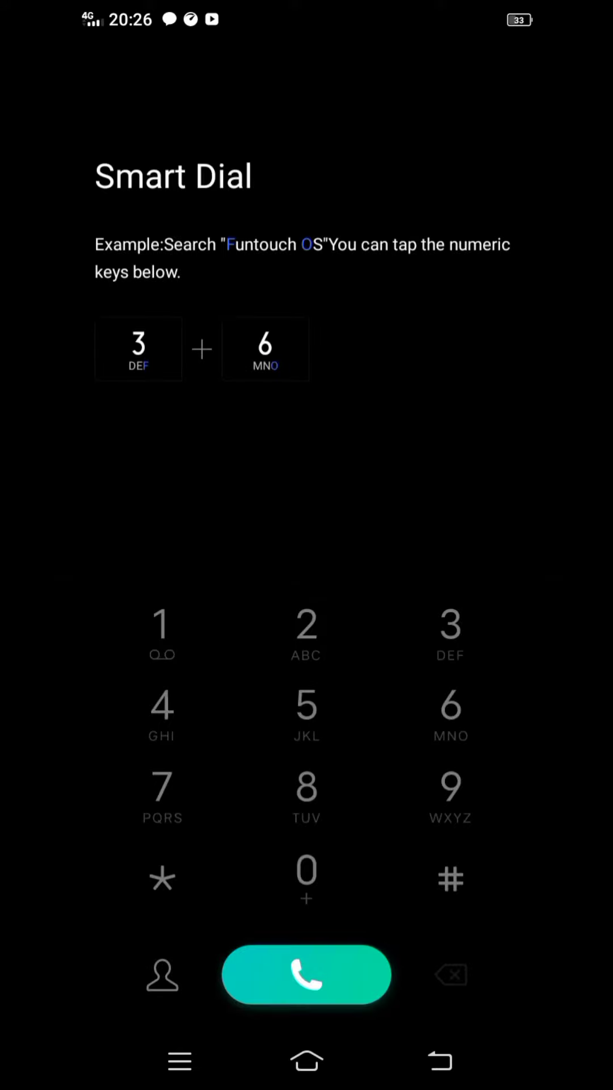
- Open the Globe SMS notification asking to confirm the ASTIGFB10 share
click(306, 1061)
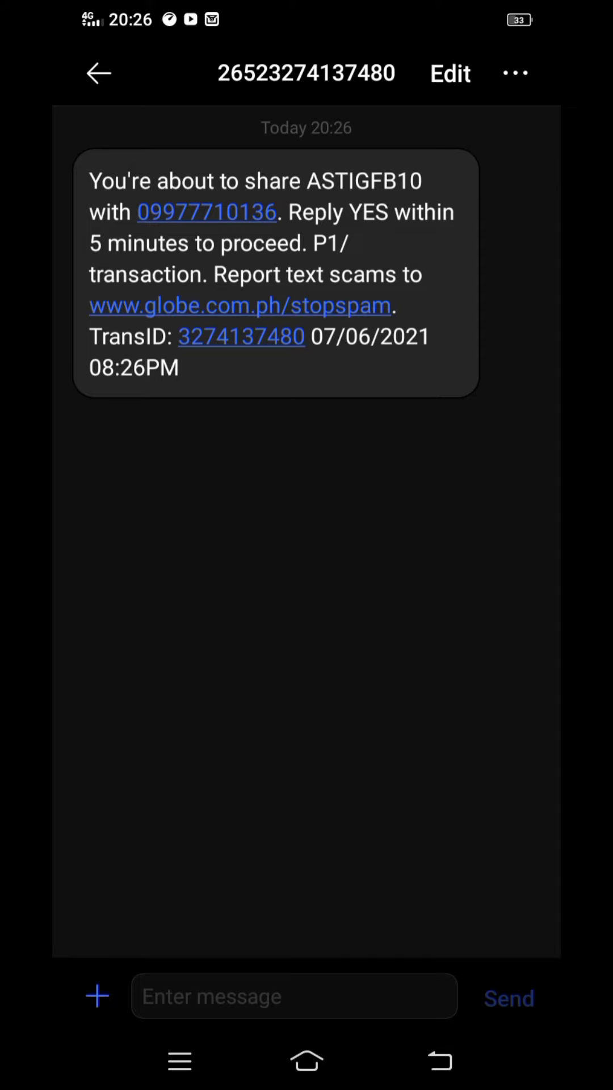
- Send 'YES' as a reply to the Globe ASTIGFB10 confirmation text
click(294, 995)
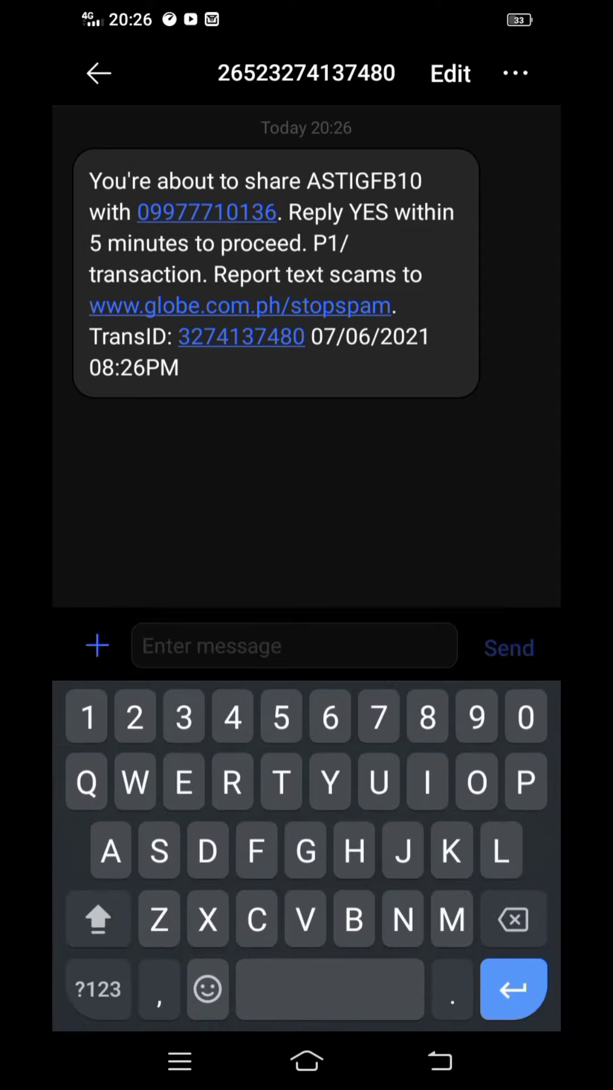
text(YES)
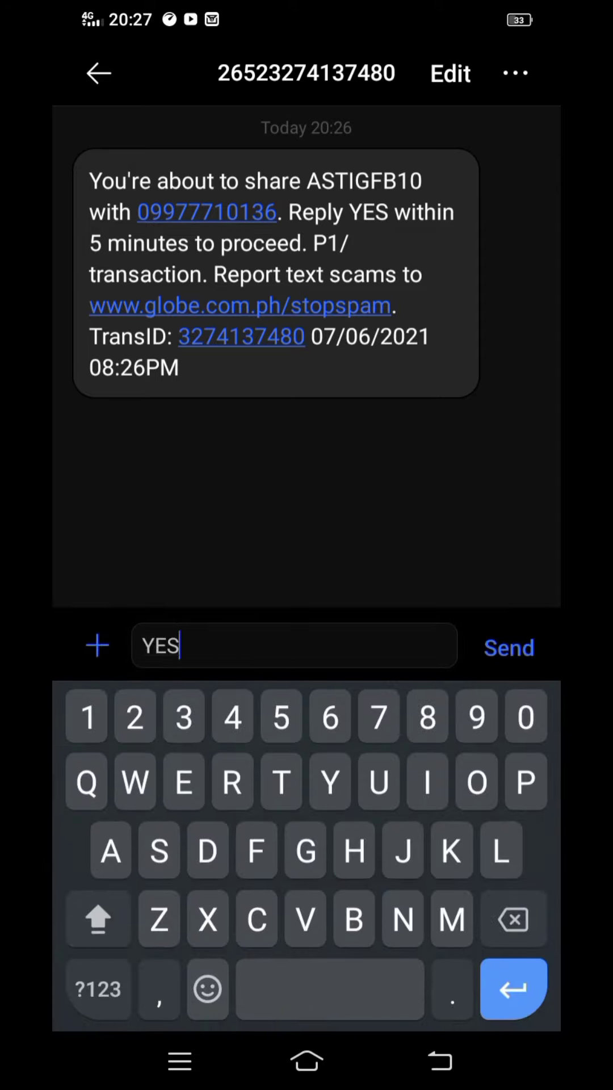
click(509, 647)
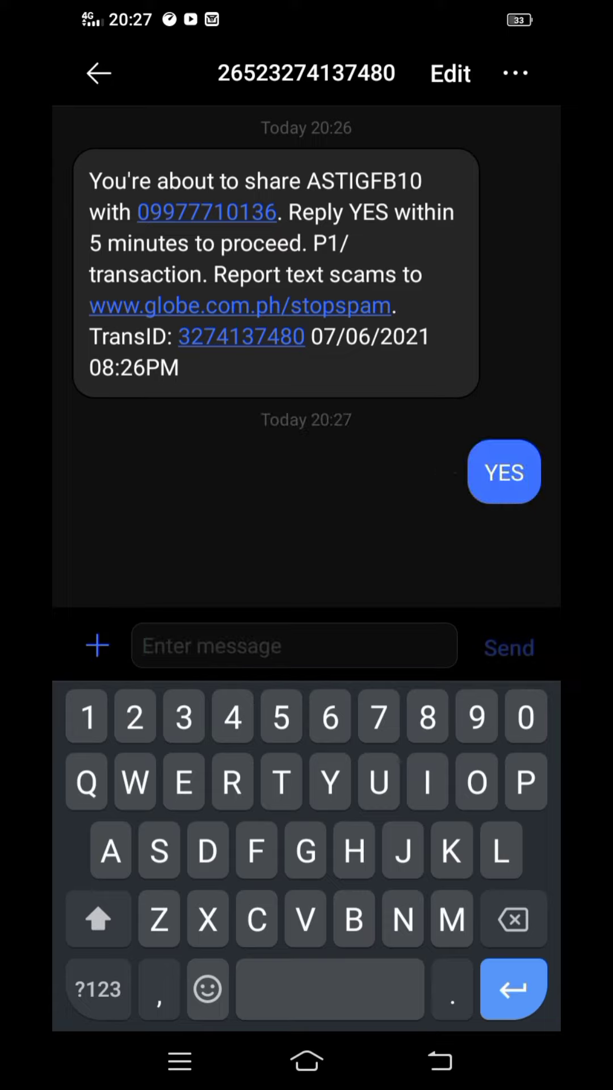